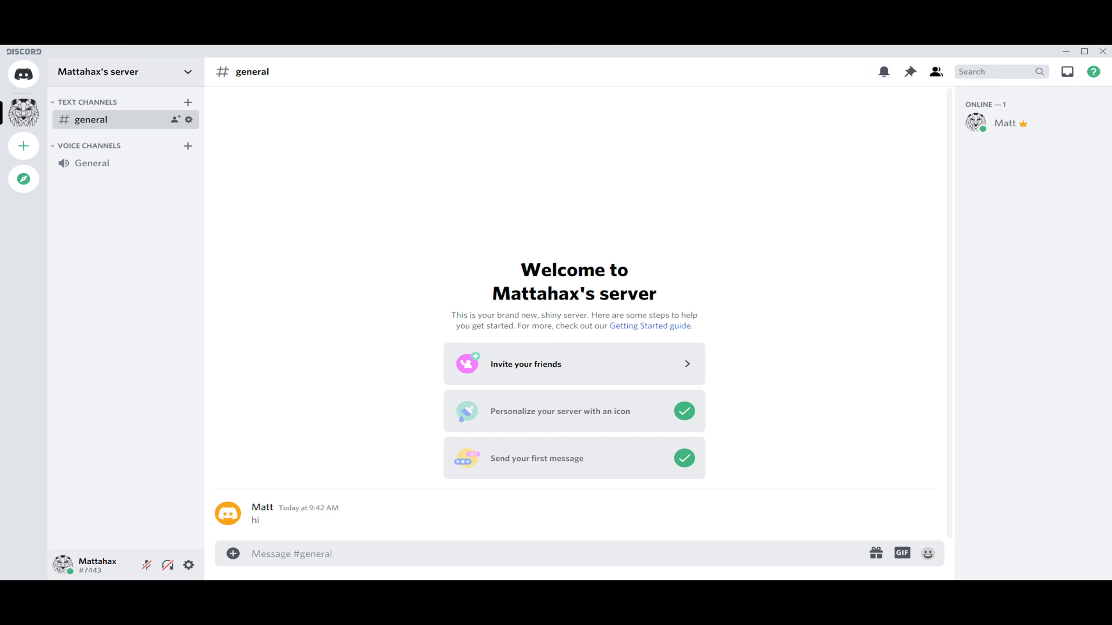
left_click(99, 71)
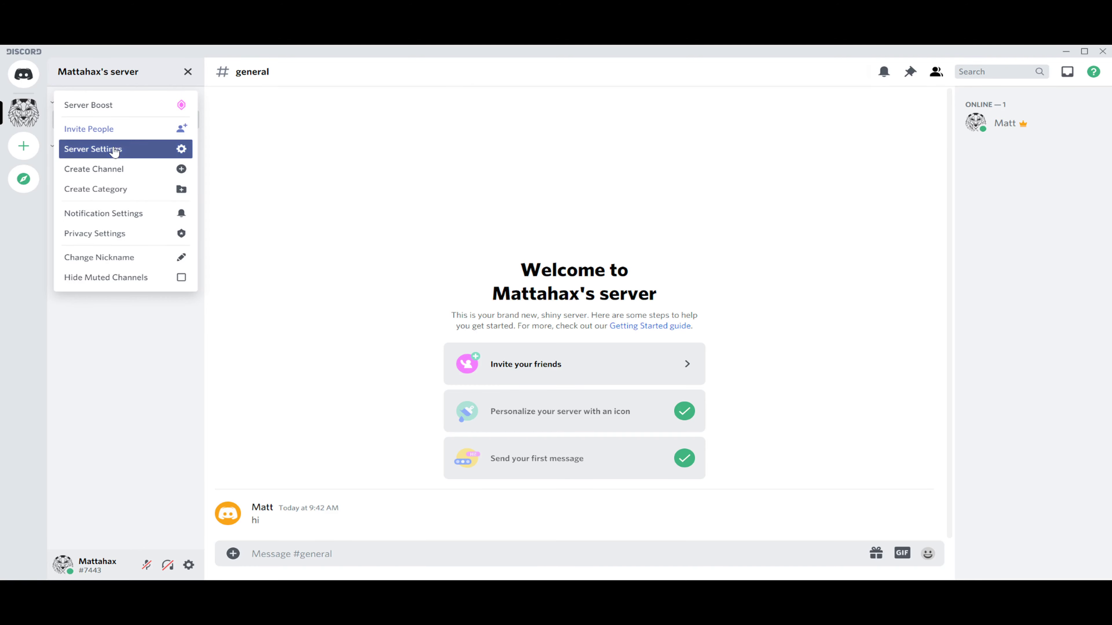
left_click(92, 149)
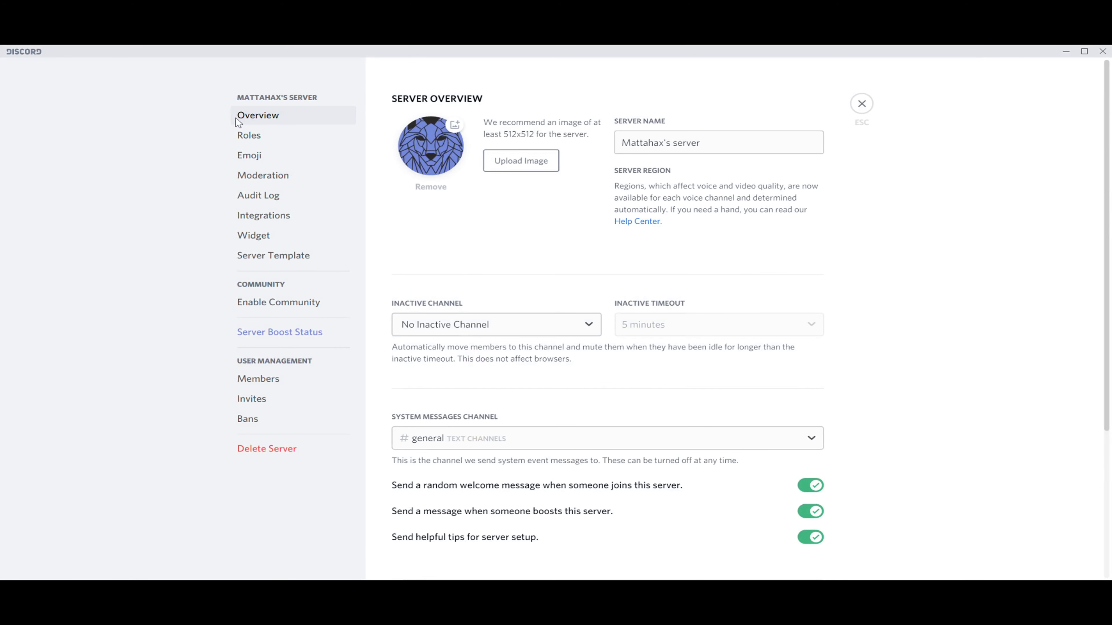
mouse_move(279, 220)
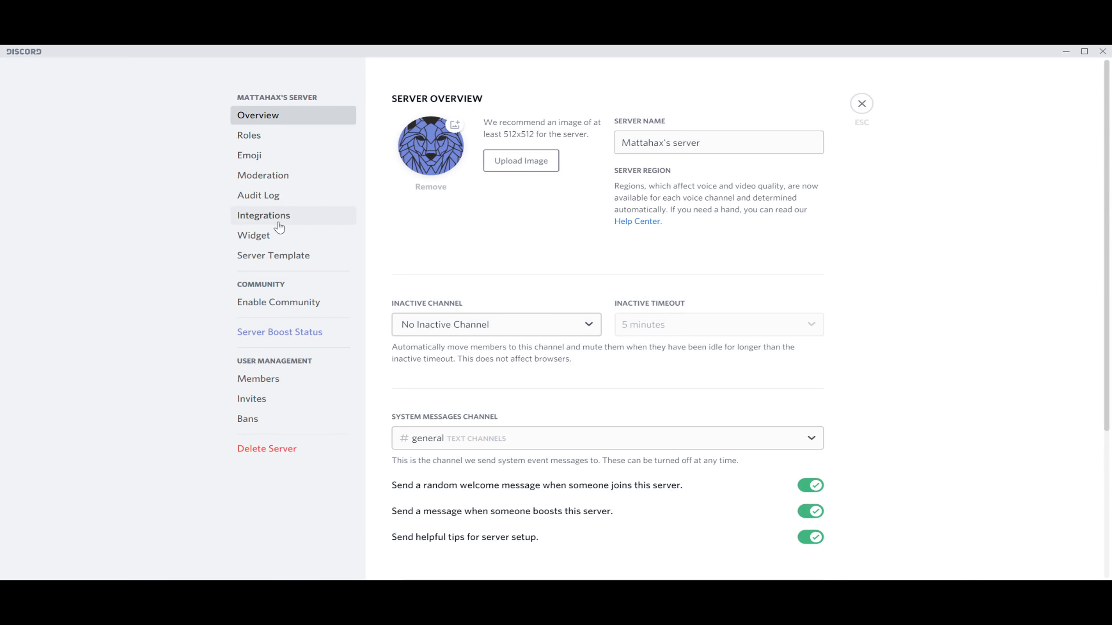
mouse_move(263, 423)
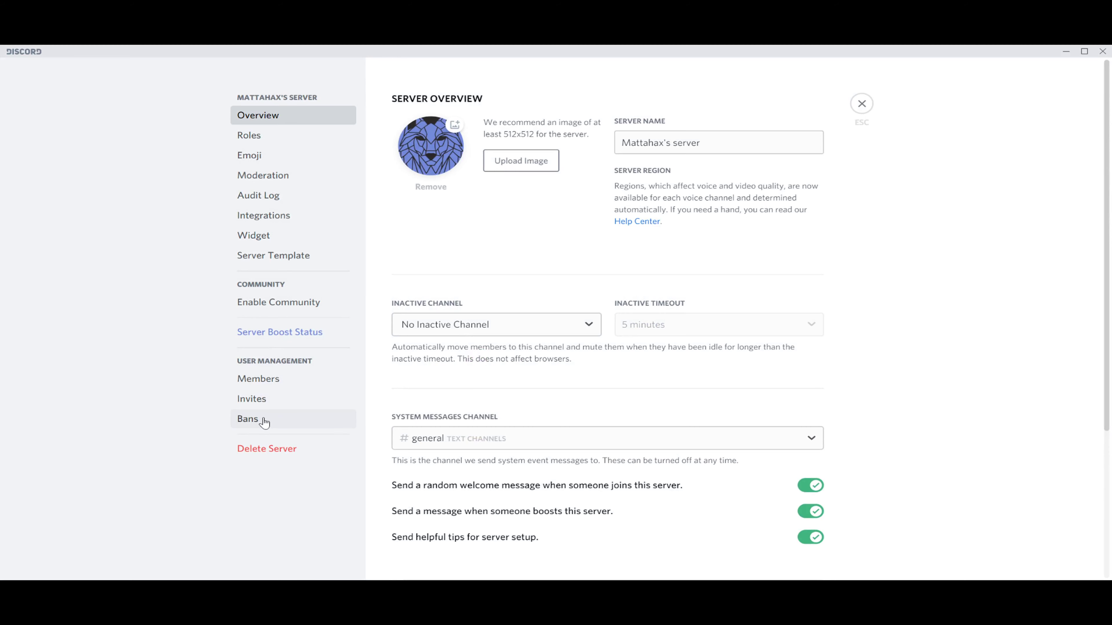
- Show the Bans list under User Management, where MEE6 appears as the only banned user
left_click(248, 418)
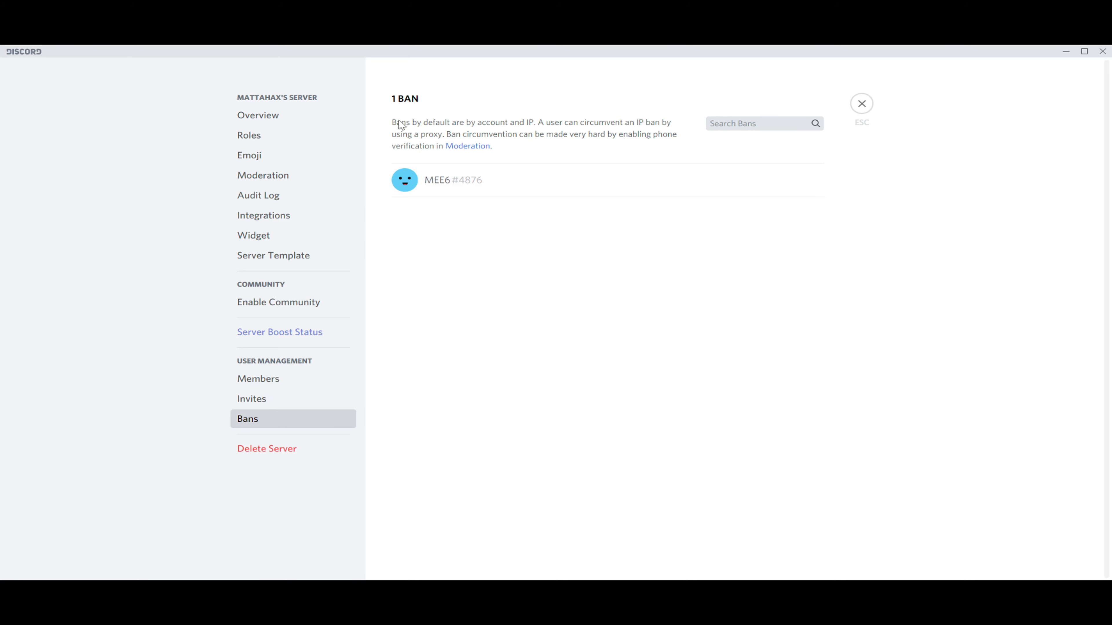
mouse_move(602, 99)
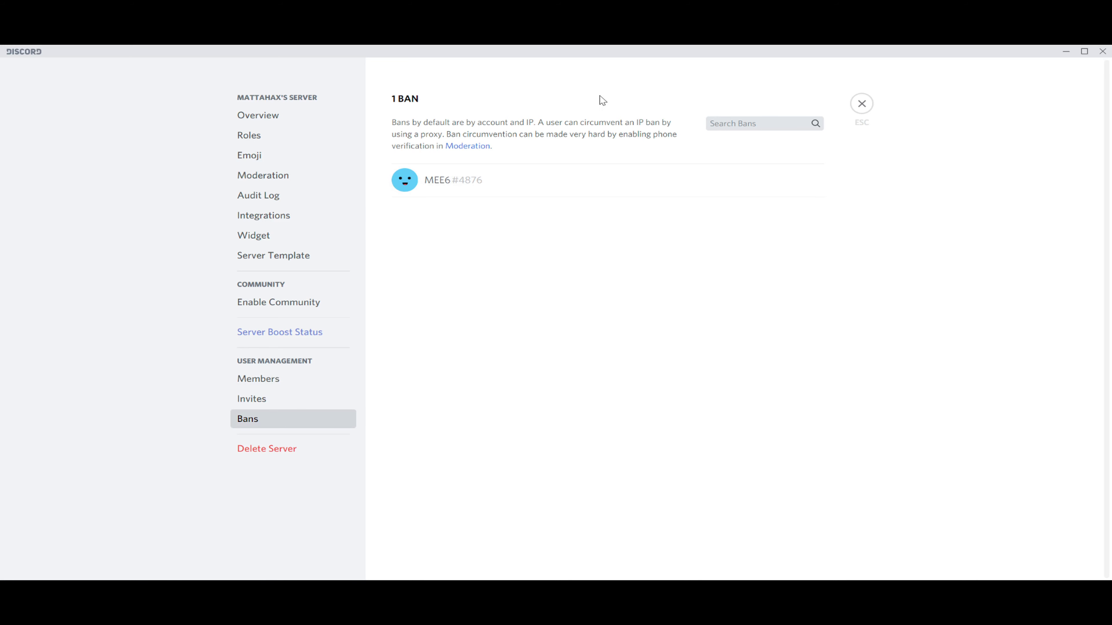
mouse_move(447, 192)
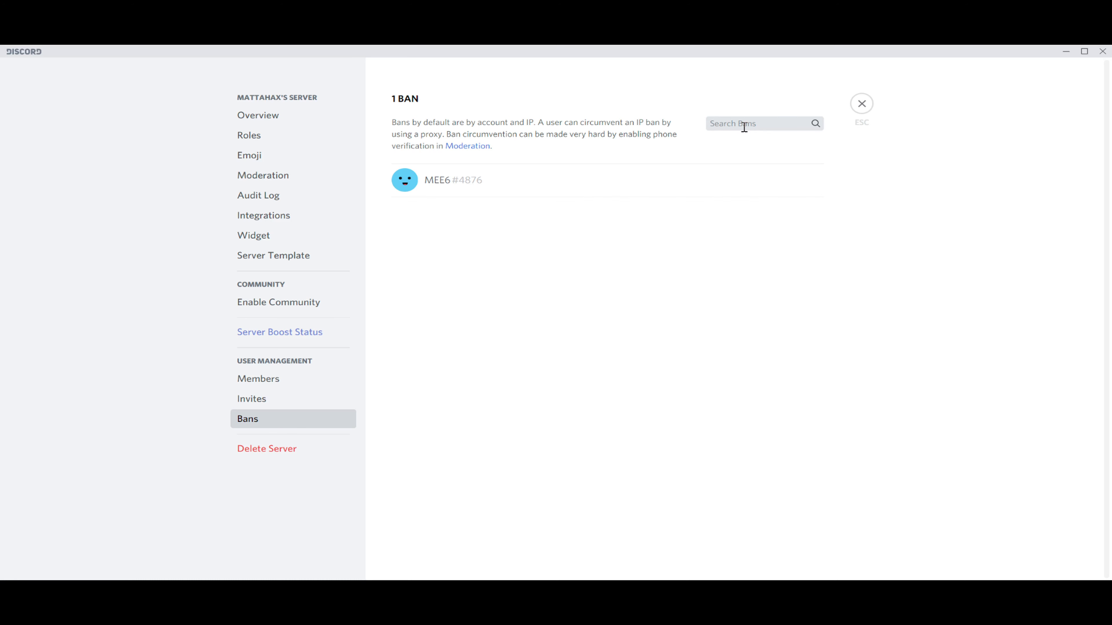
mouse_move(802, 129)
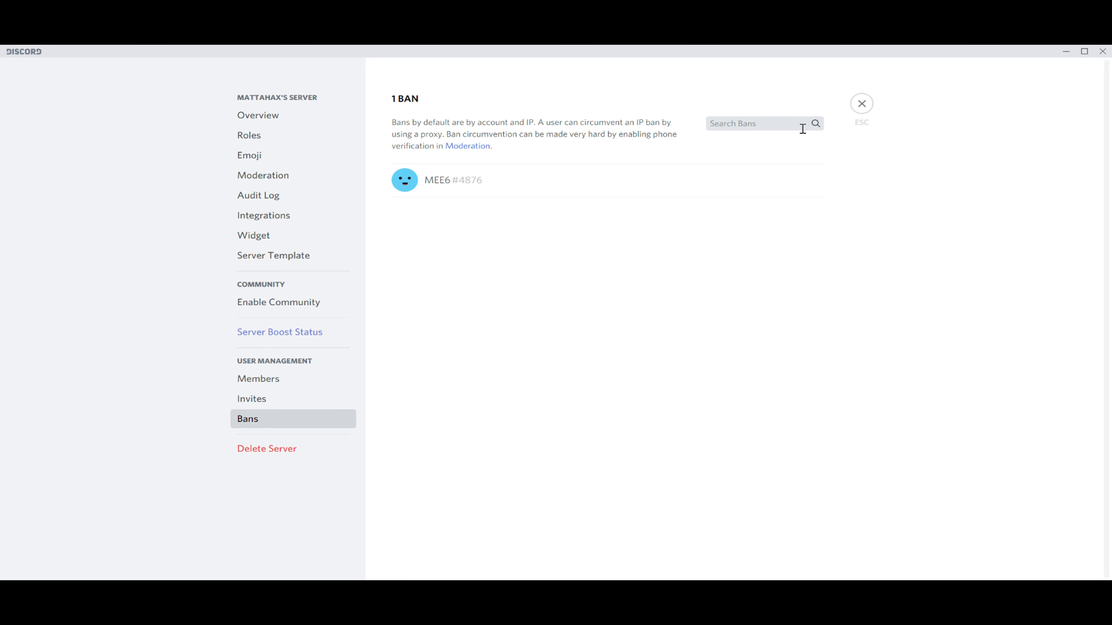
mouse_move(808, 125)
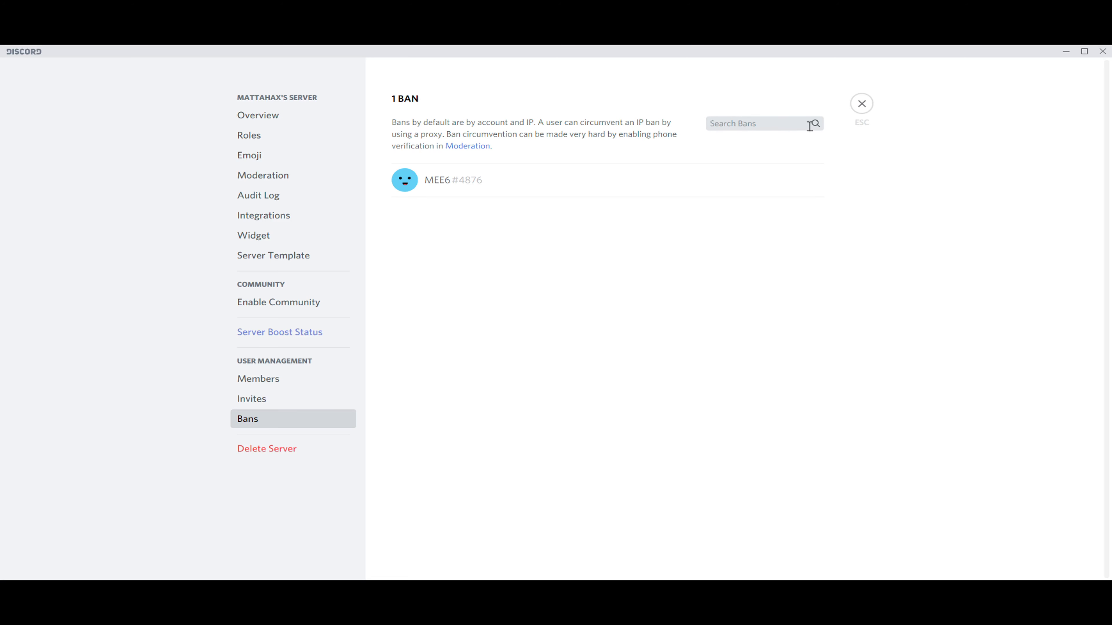
mouse_move(458, 195)
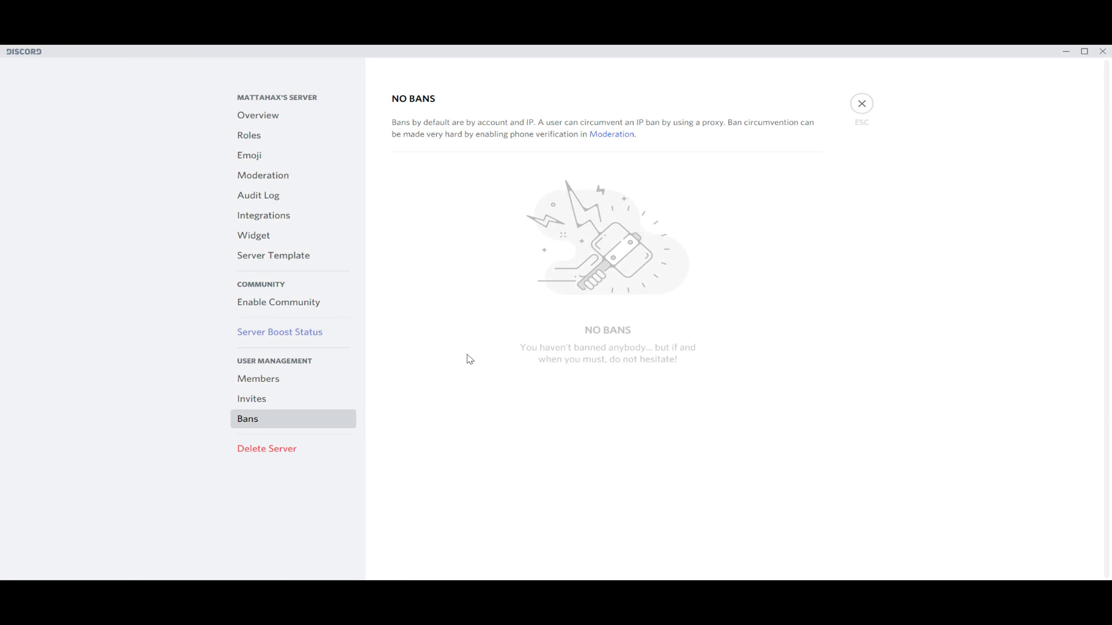
mouse_move(861, 104)
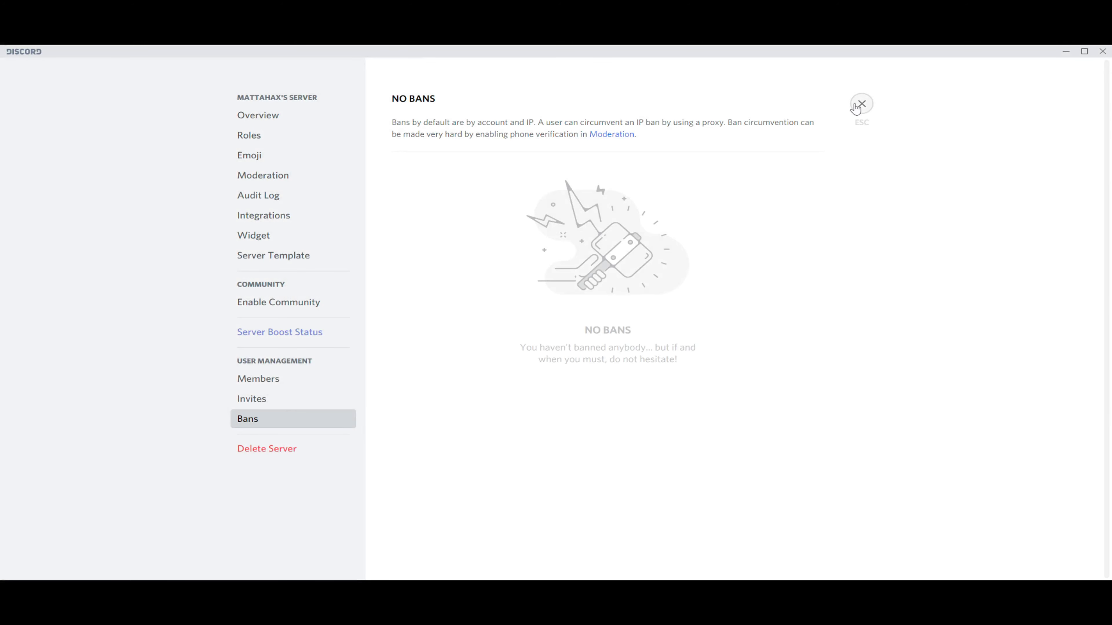
- Close Server Settings and return to the general text channel's welcome screen
left_click(860, 105)
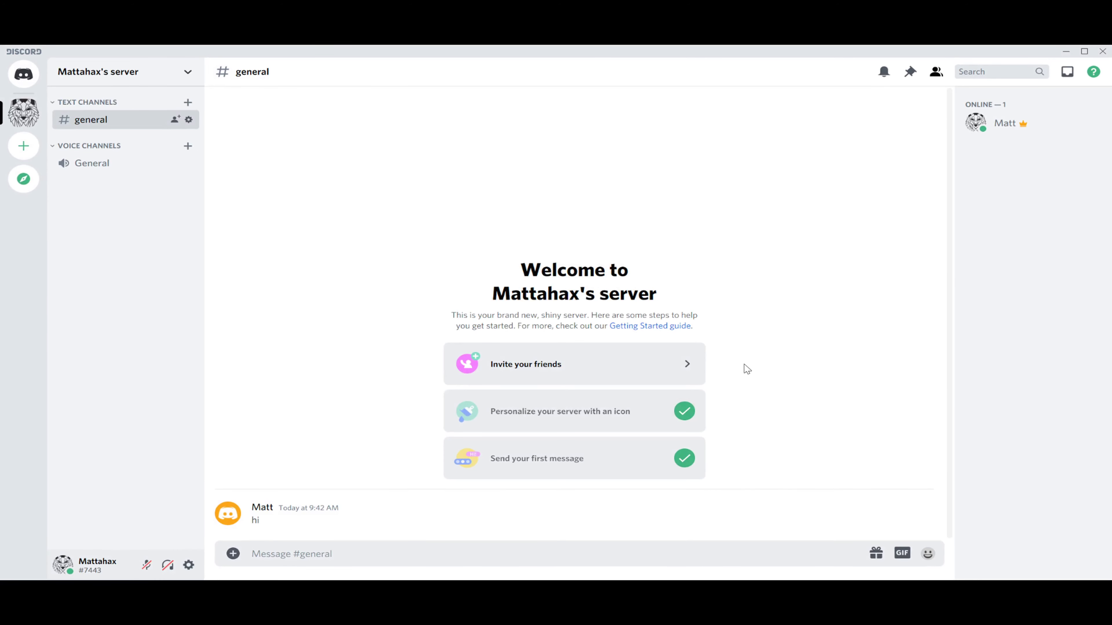
mouse_move(565, 310)
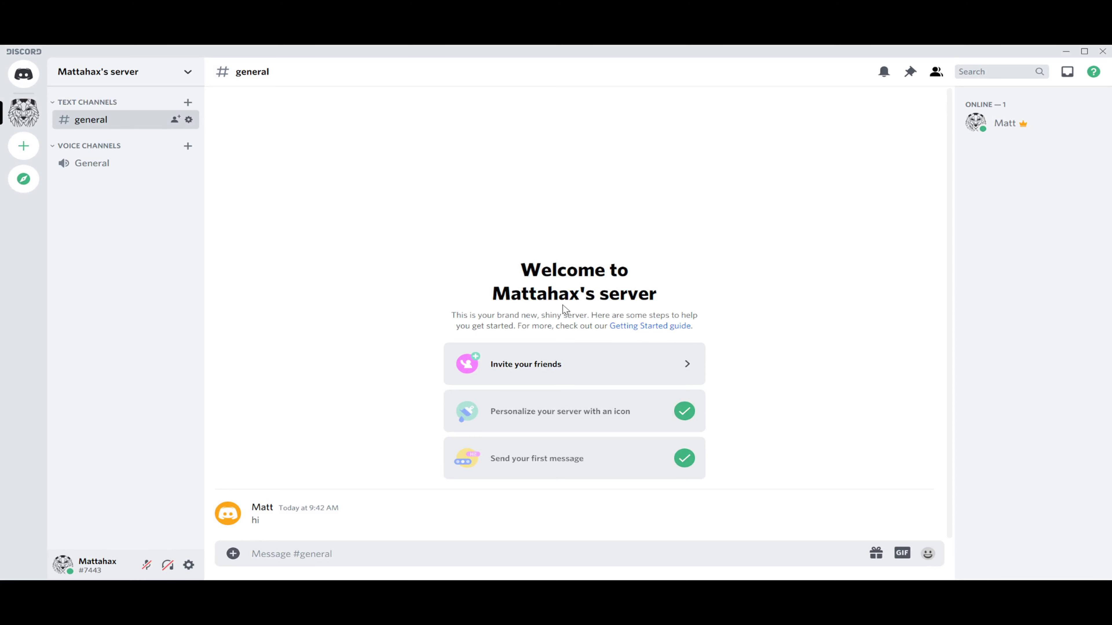
mouse_move(564, 310)
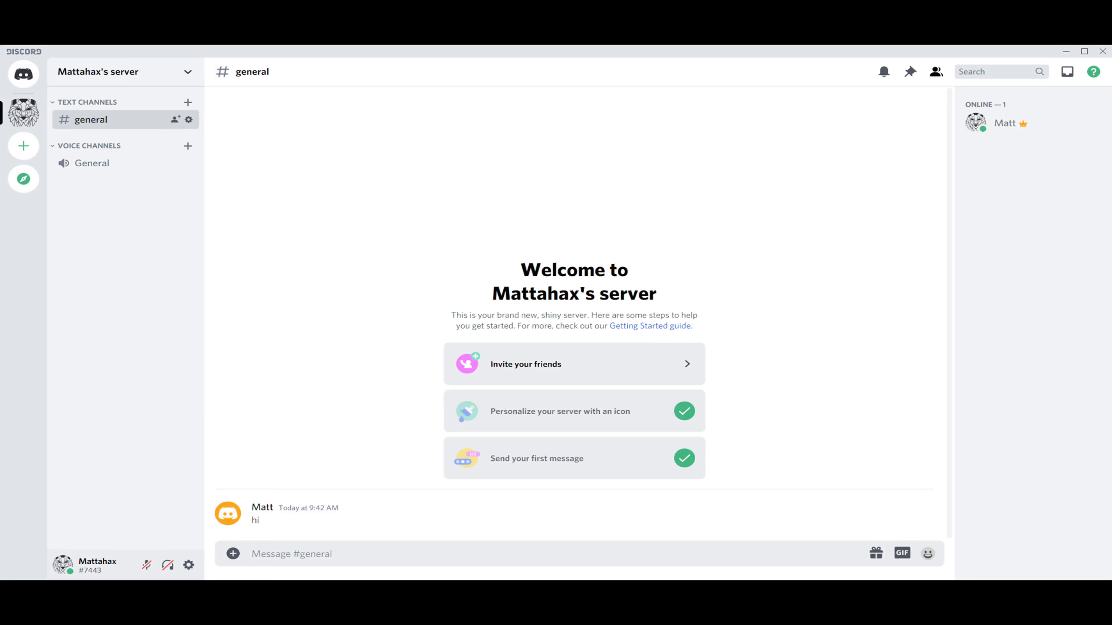